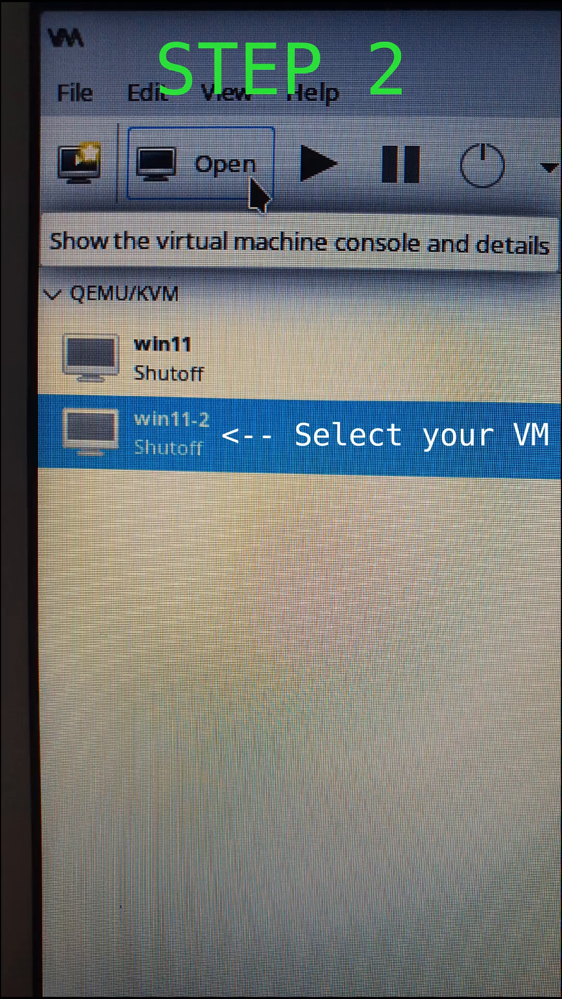
Bring up the win11-2 virtual machine's console and details window.
{"action": "left_click", "coordinate": [223, 163]}
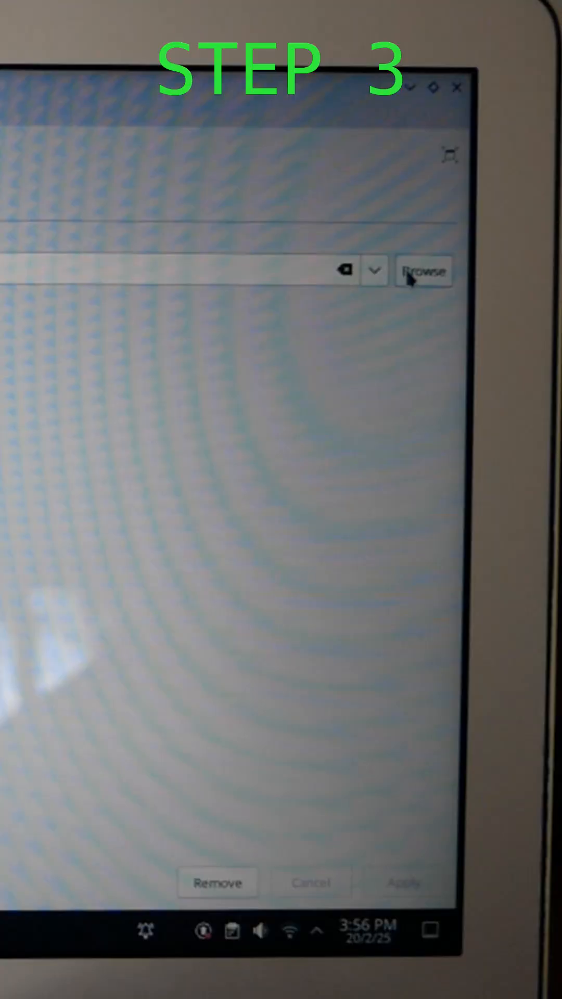
Load the virtio-win ISO into the SATA CDROM as its source image.
{"action": "left_click", "coordinate": [421, 270]}
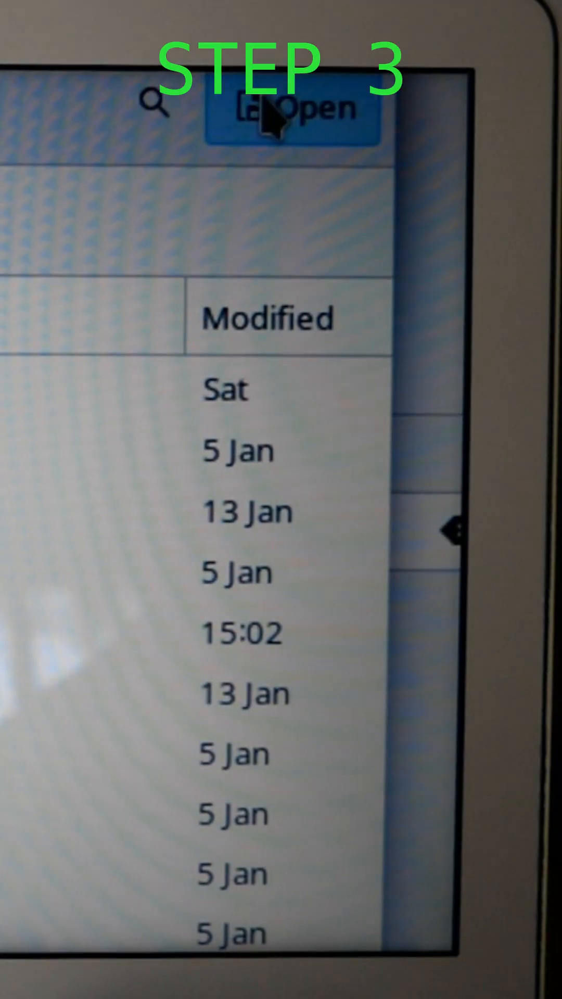
{"action": "left_click", "coordinate": [293, 108]}
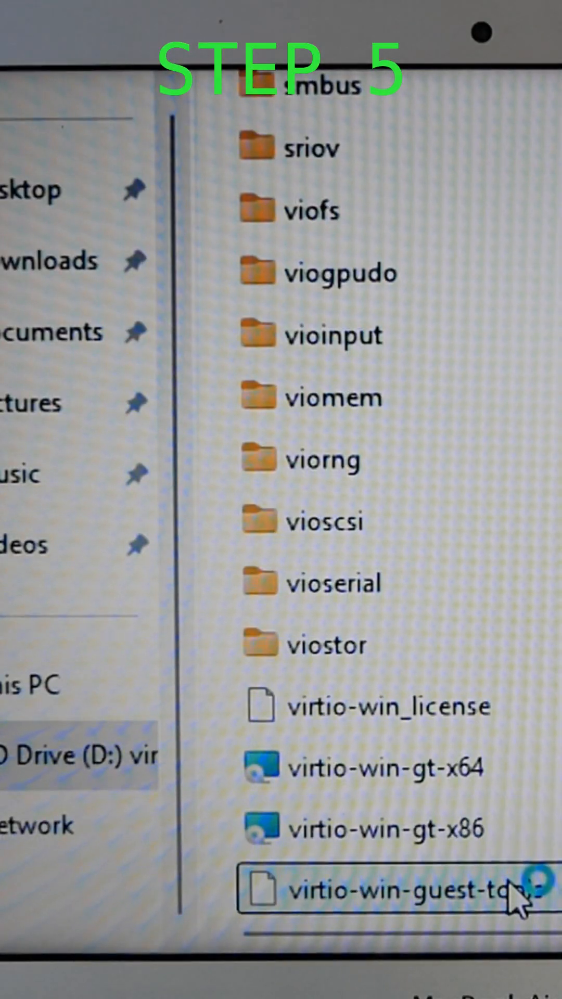
Run virtio-win-guest-tools from D:, accept the license, install, and finish the wizard.
{"action": "double_click", "coordinate": [408, 886]}
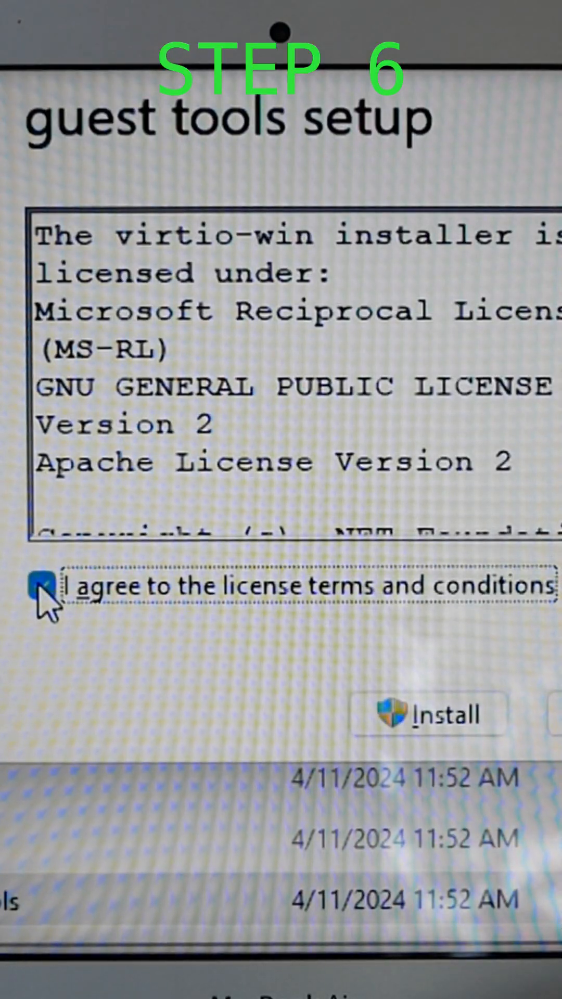
{"action": "left_click", "coordinate": [429, 714]}
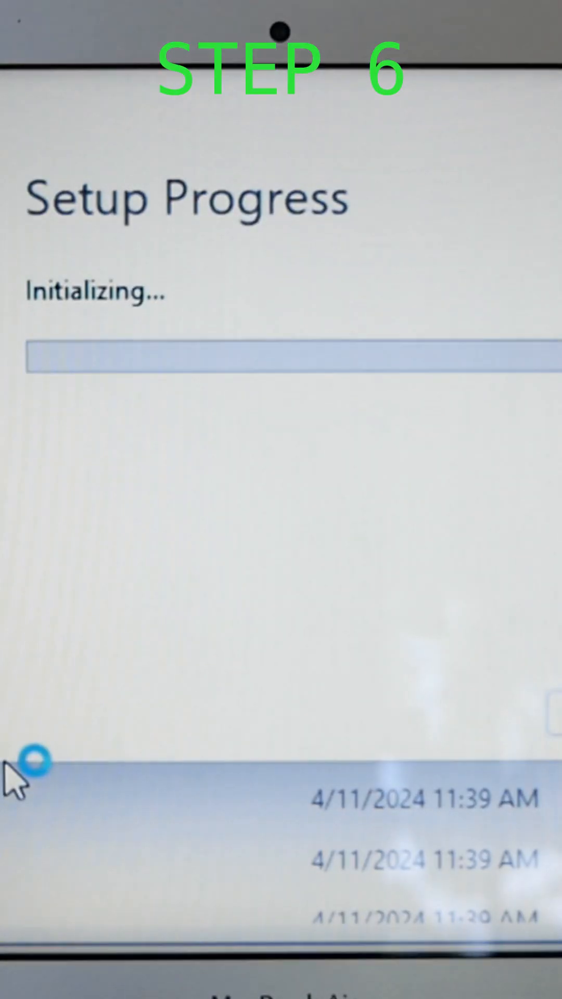
{"action": "left_click", "coordinate": [89, 614]}
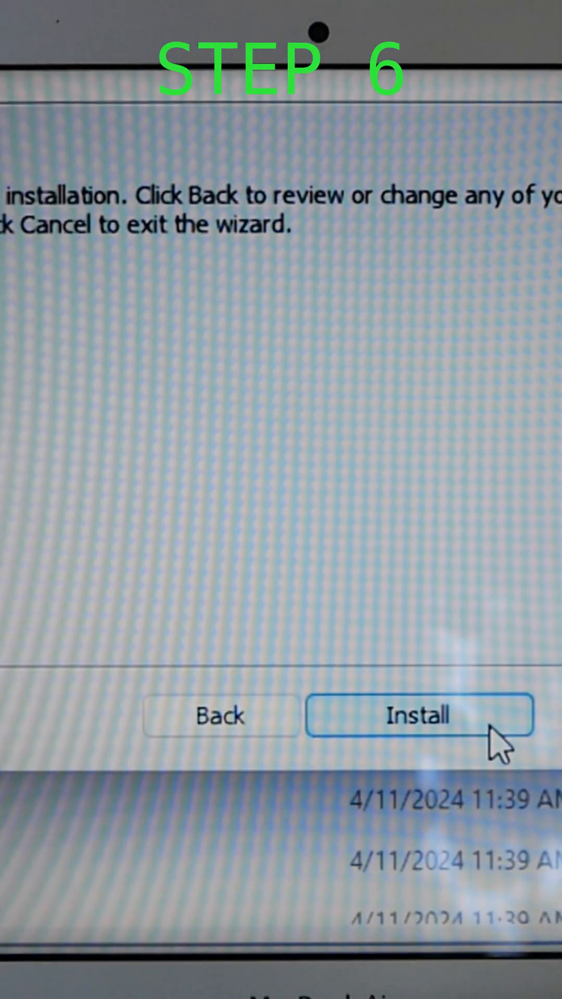
{"action": "left_click", "coordinate": [420, 716]}
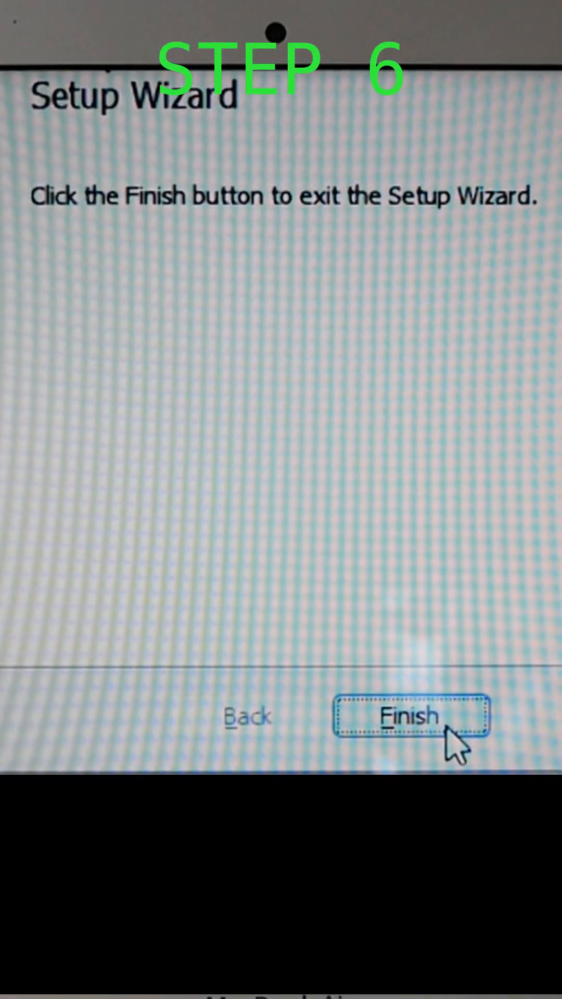
{"action": "left_click", "coordinate": [412, 717]}
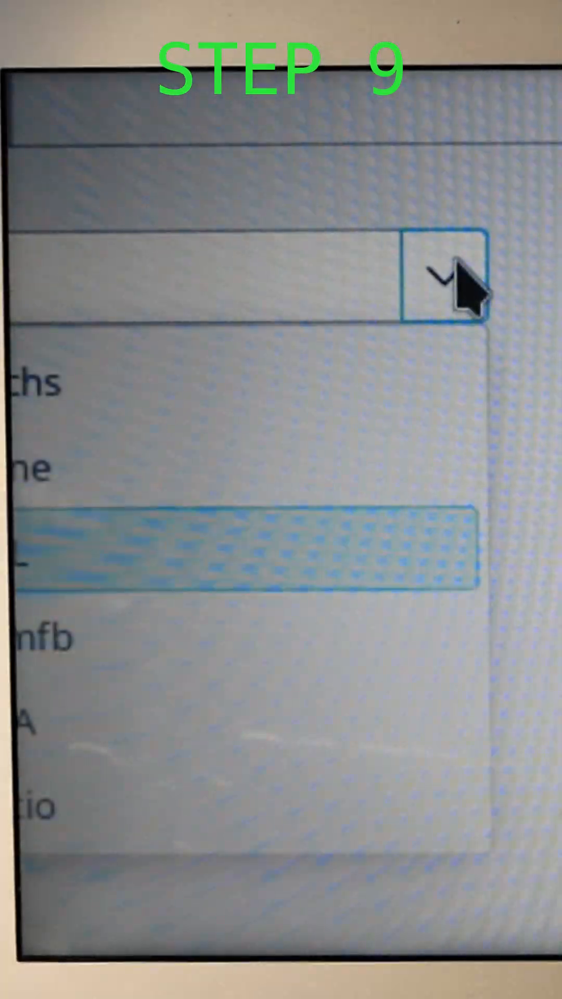
Choose Virtio as the model for the VM's video device.
{"action": "left_click", "coordinate": [444, 283]}
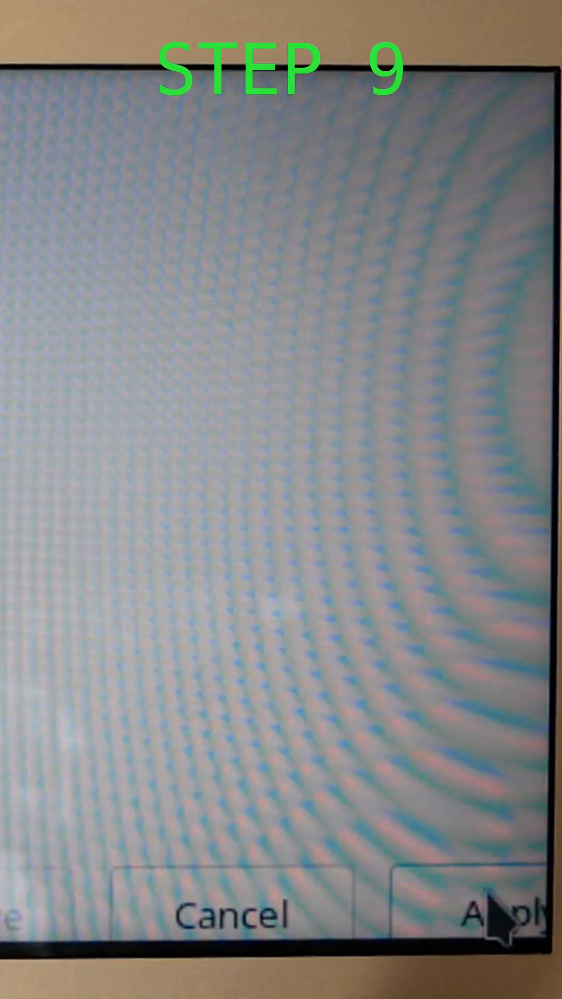